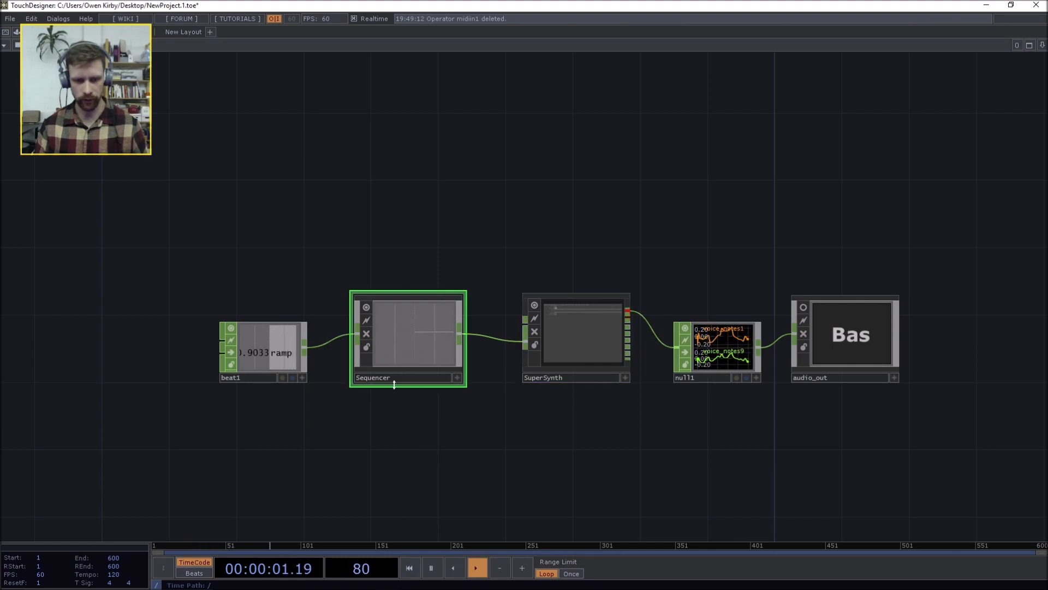
- Paste a duplicate of the beat-fed Sequencer component and enter it
{"action": "key", "text": "ctrl+v"}
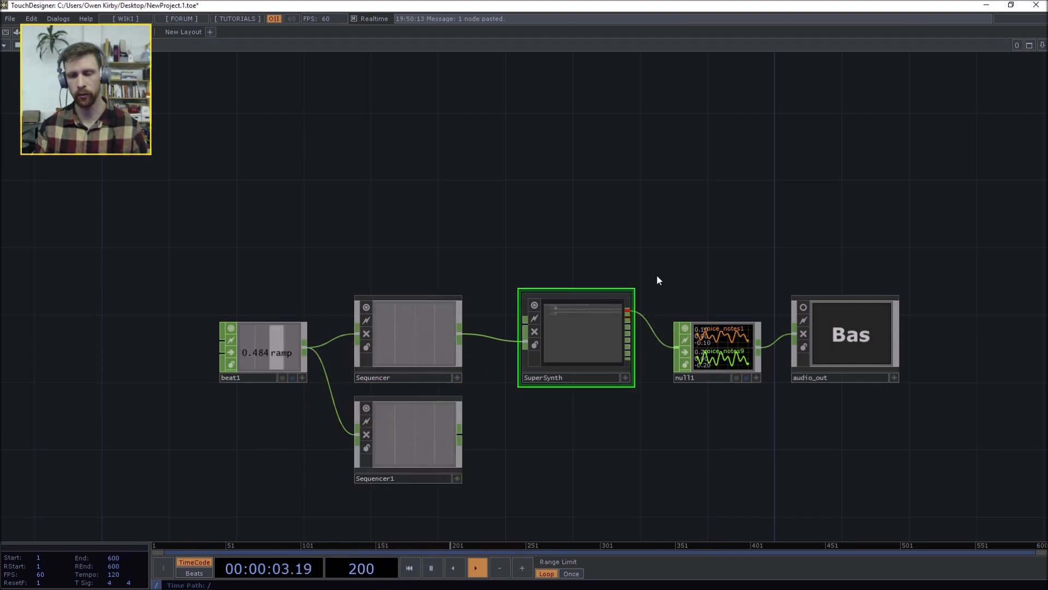
{"action": "left_click", "coordinate": [988, 99]}
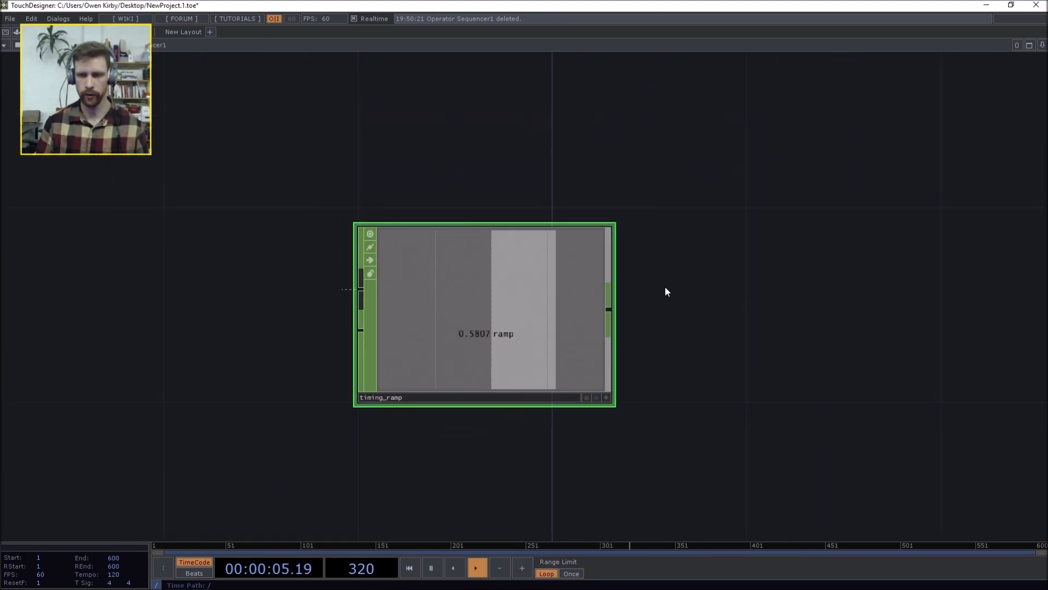
- Add a beat operator beside timing_ramp, then delete it again
{"action": "type", "text": "bea"}
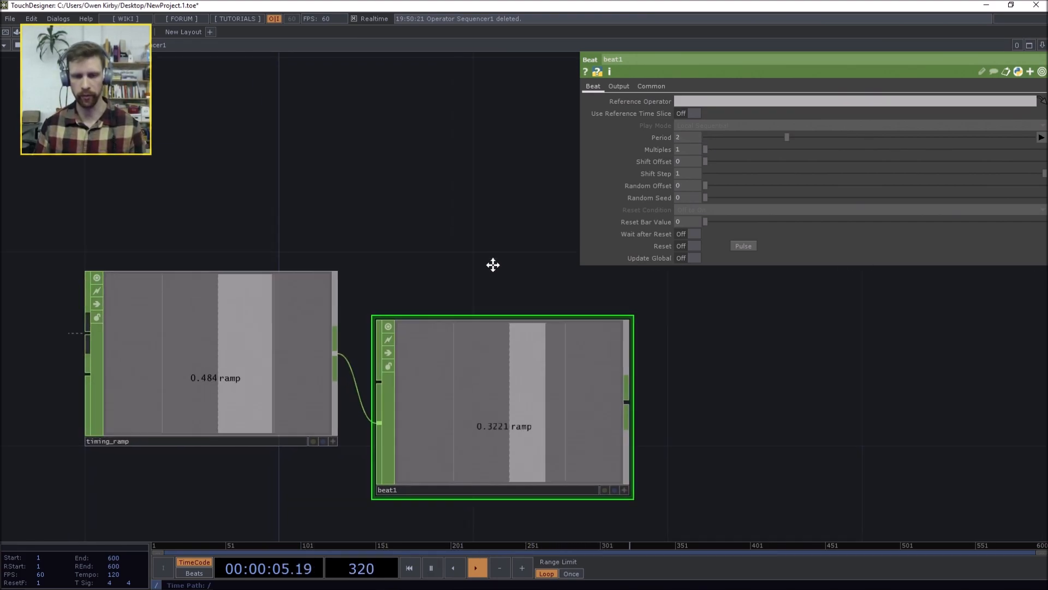
{"action": "scroll", "scroll_direction": "down", "scroll_amount": 3}
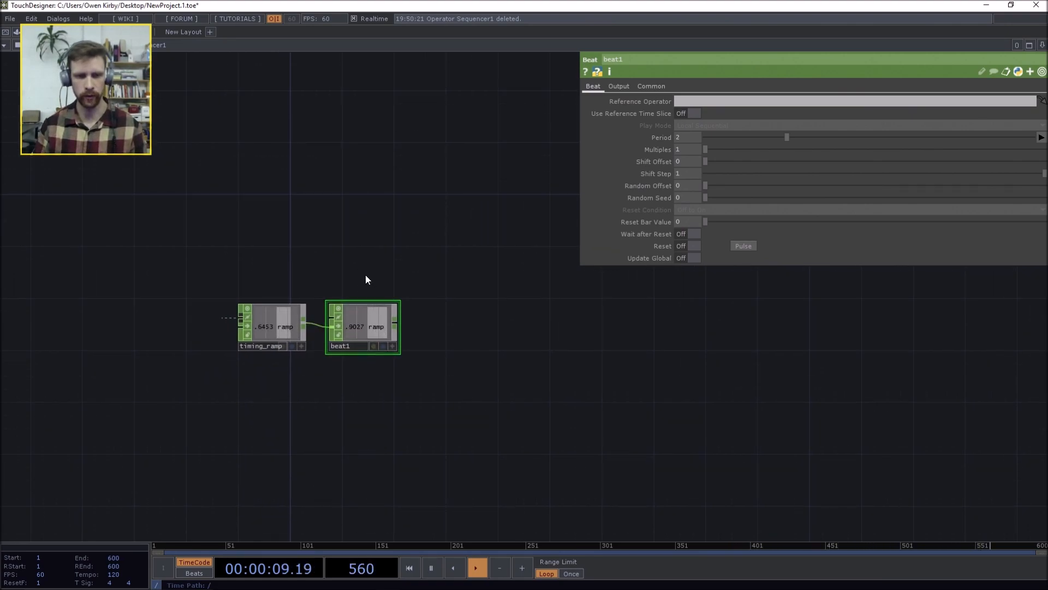
{"action": "key", "text": "Delete"}
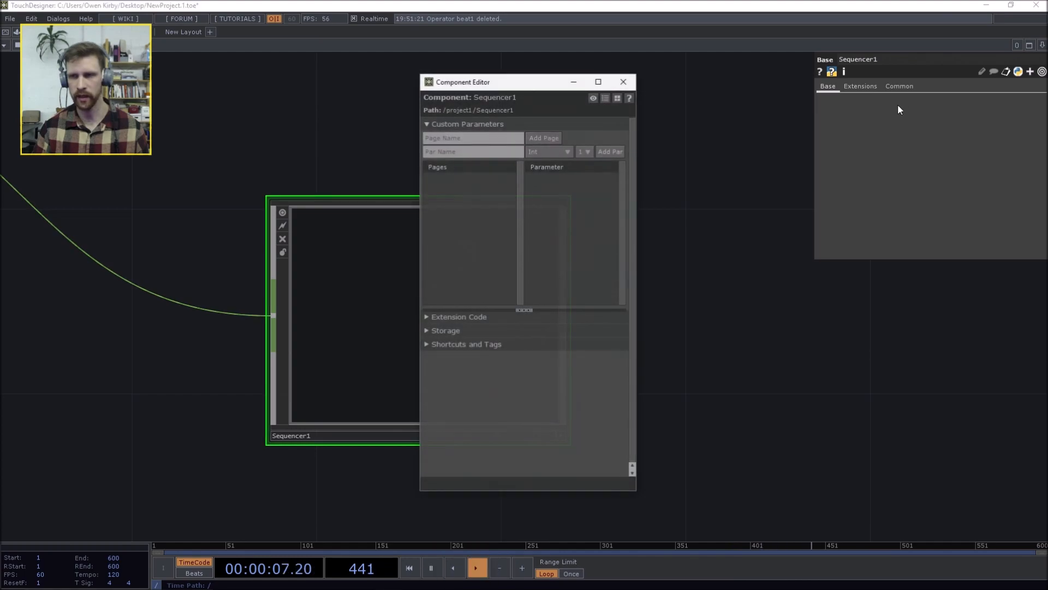
- Add a SEQUENCER page with a Step1 integer parameter, default 60, range 0–127
{"action": "left_click", "coordinate": [473, 138]}
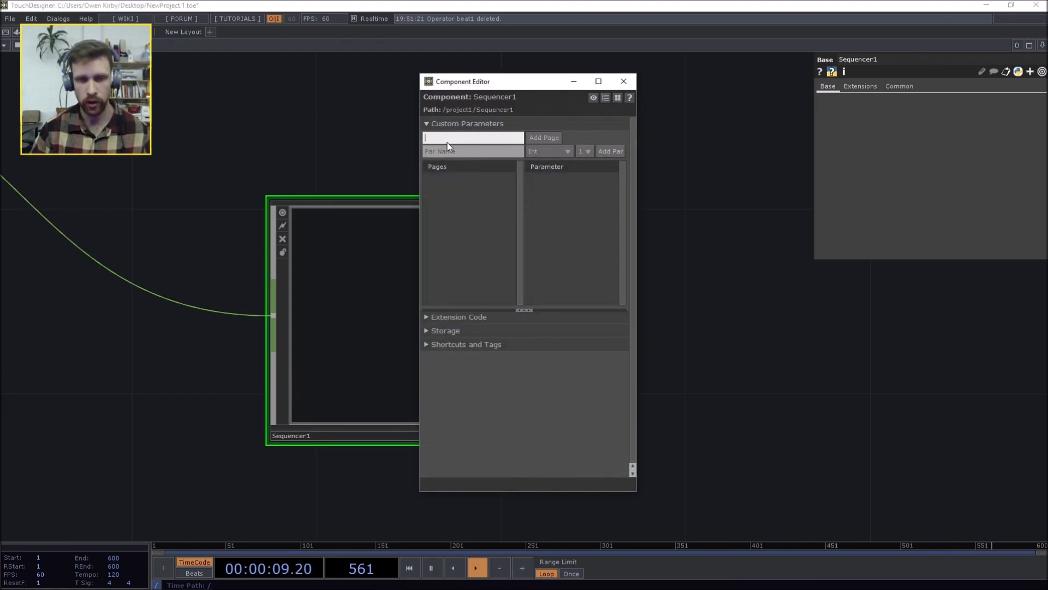
{"action": "type", "text": "SEQEU"}
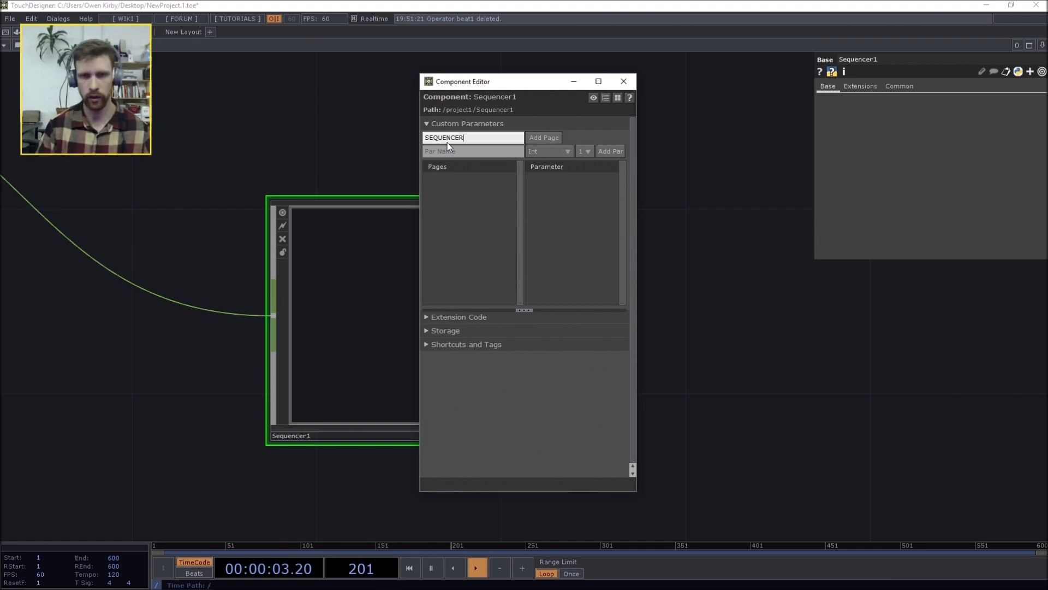
{"action": "left_click", "coordinate": [544, 137]}
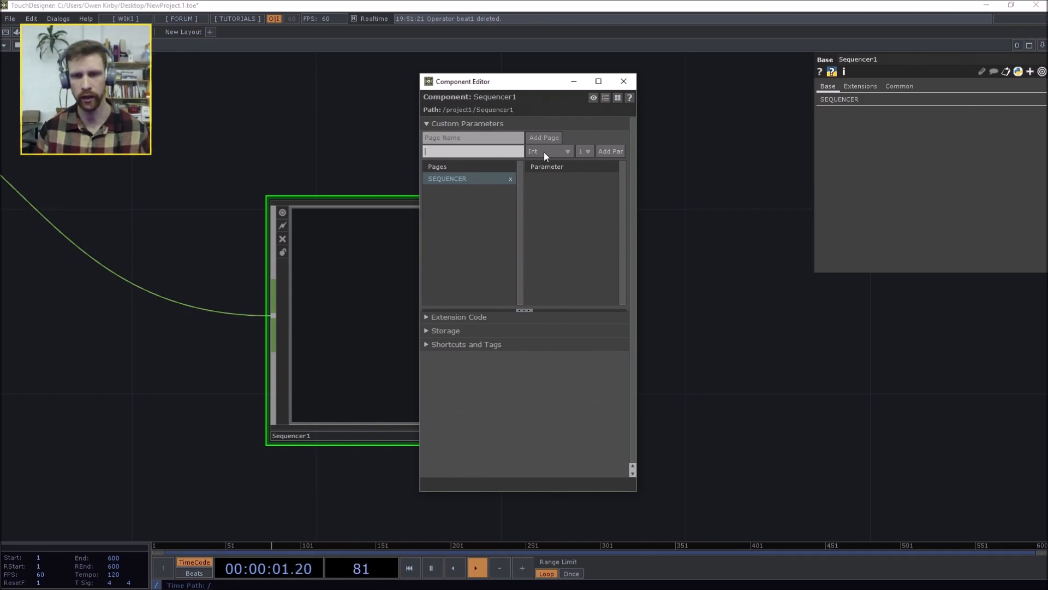
{"action": "type", "text": "Step1"}
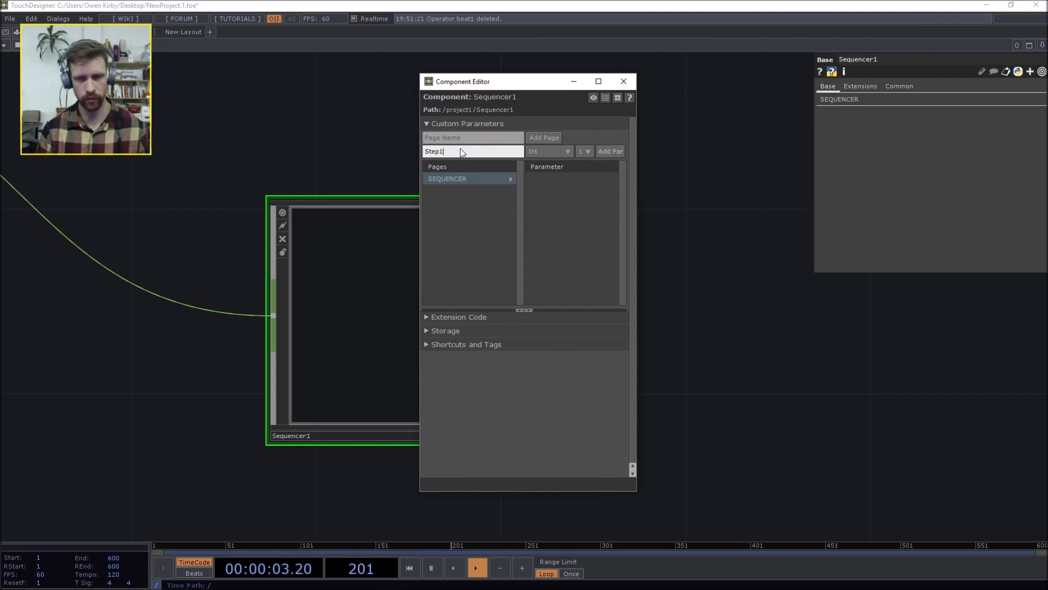
{"action": "left_click", "coordinate": [609, 151]}
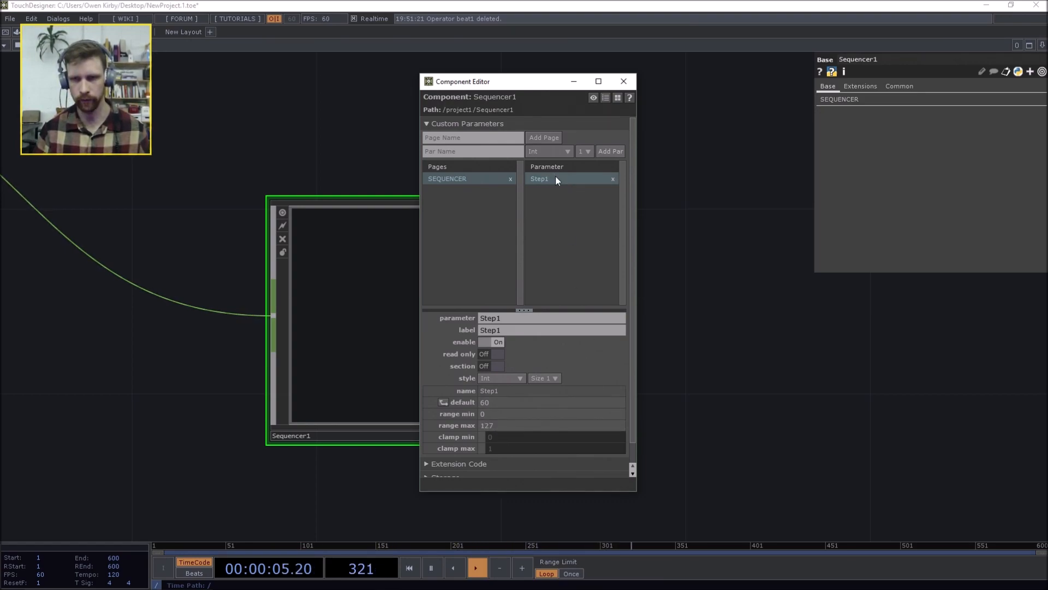
- Copy Step1 and paste duplicates until Step1 through Step8 exist
{"action": "right_click", "coordinate": [571, 178]}
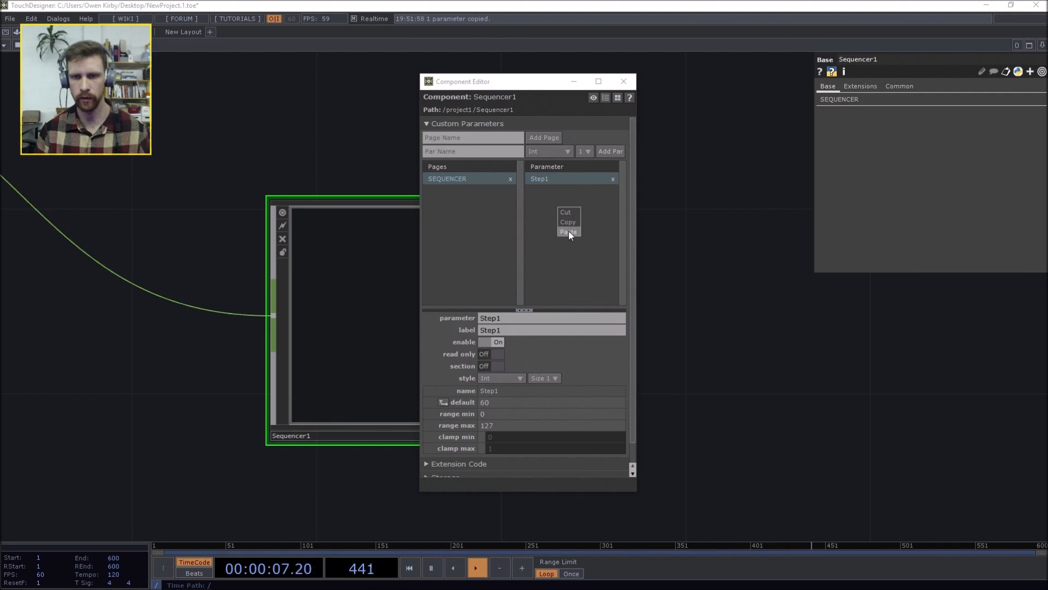
{"action": "left_click", "coordinate": [568, 232]}
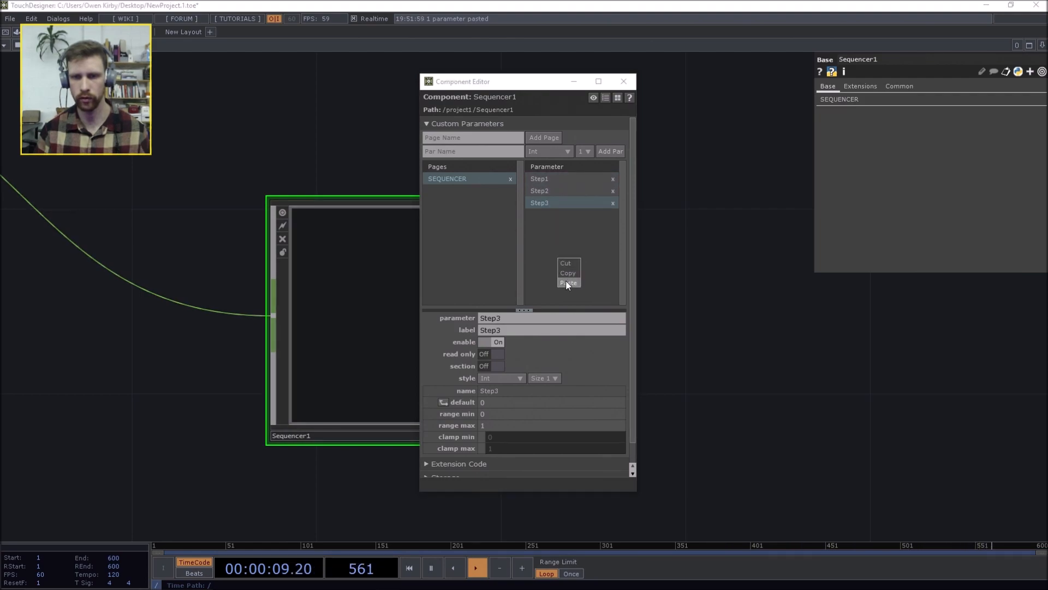
{"action": "left_click", "coordinate": [568, 283]}
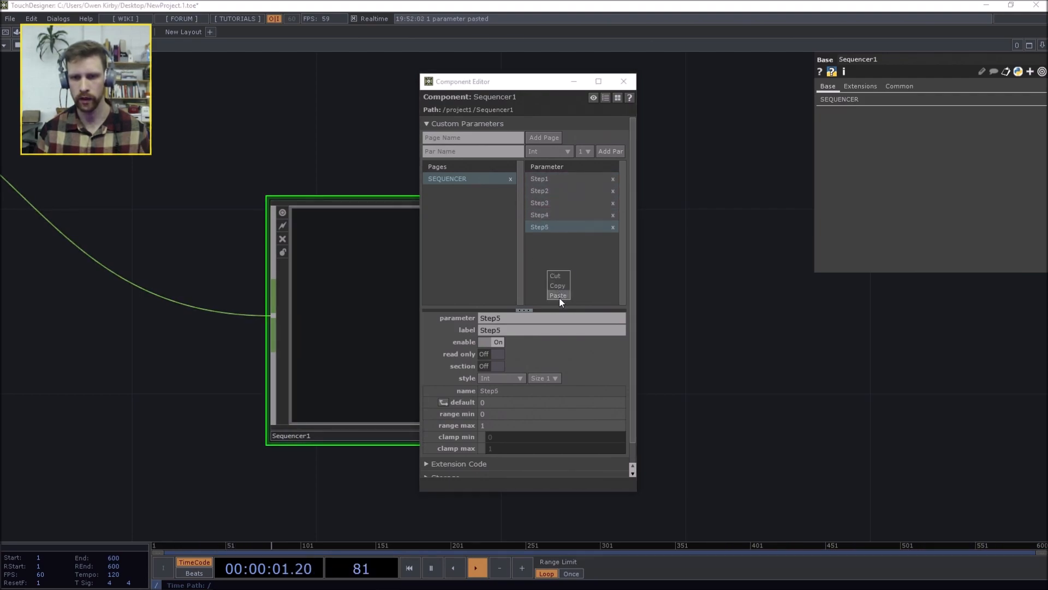
{"action": "left_click", "coordinate": [557, 295]}
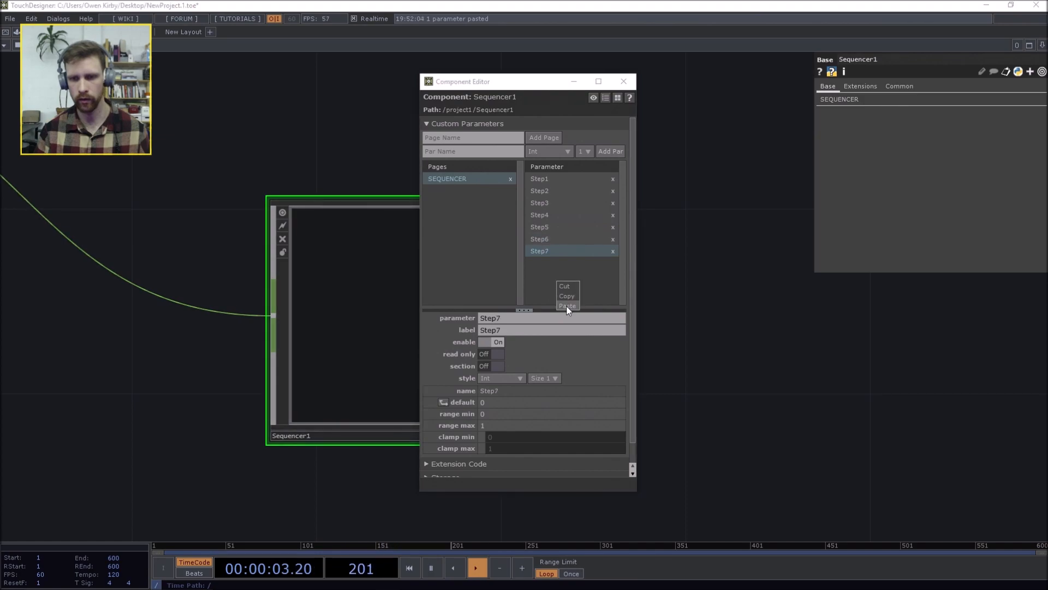
{"action": "left_click", "coordinate": [567, 306]}
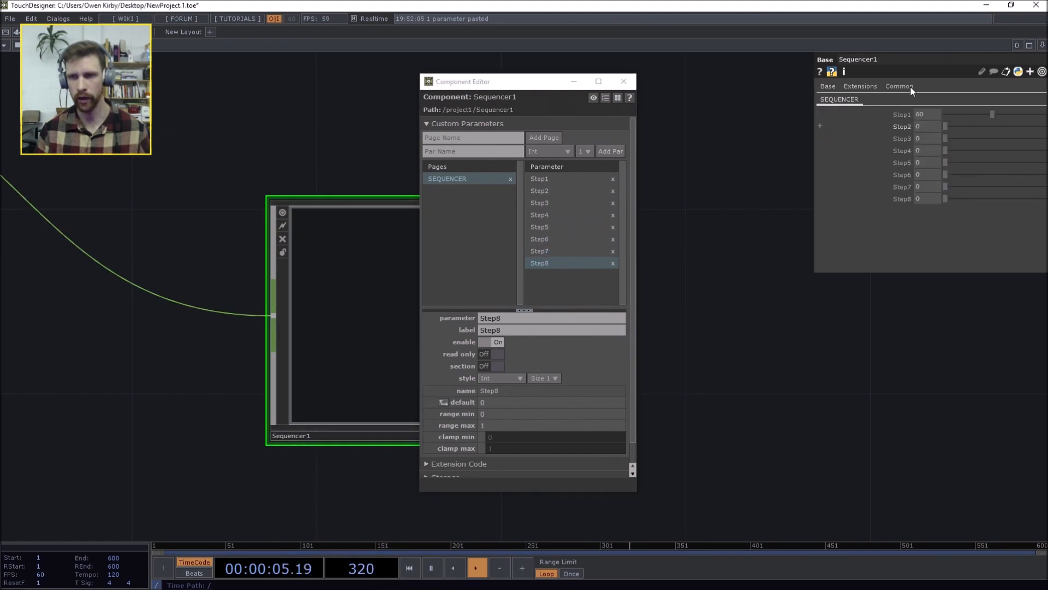
{"action": "left_click", "coordinate": [622, 81]}
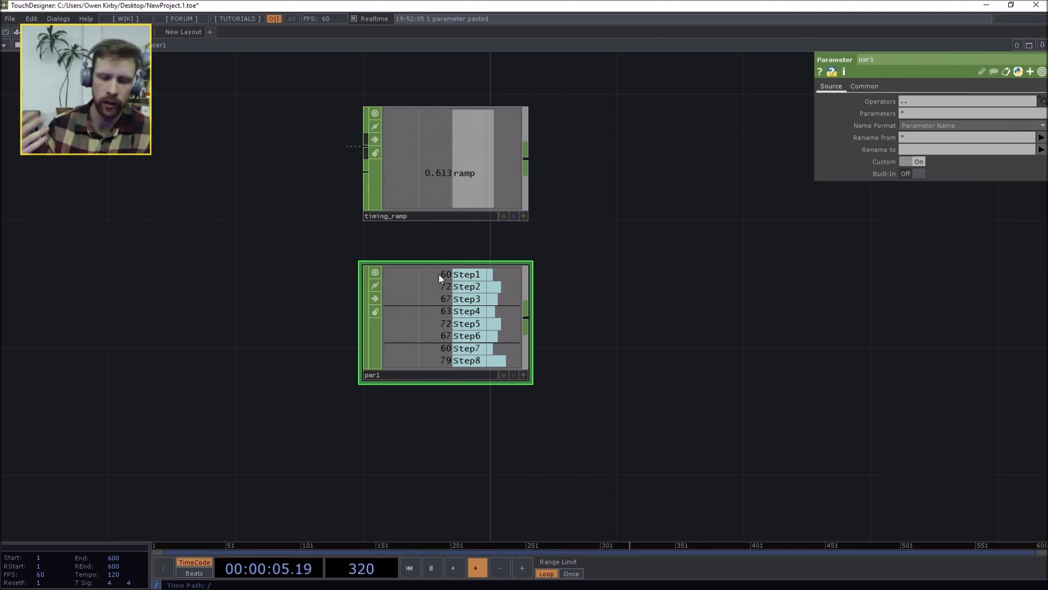
{"action": "mouse_move", "coordinate": [718, 284]}
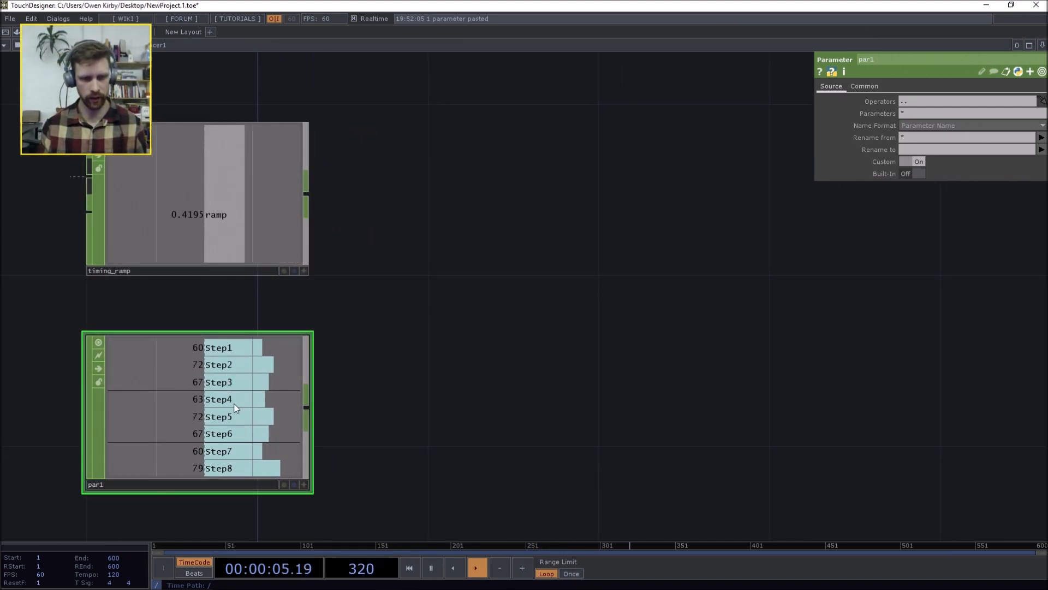
{"action": "mouse_move", "coordinate": [438, 216]}
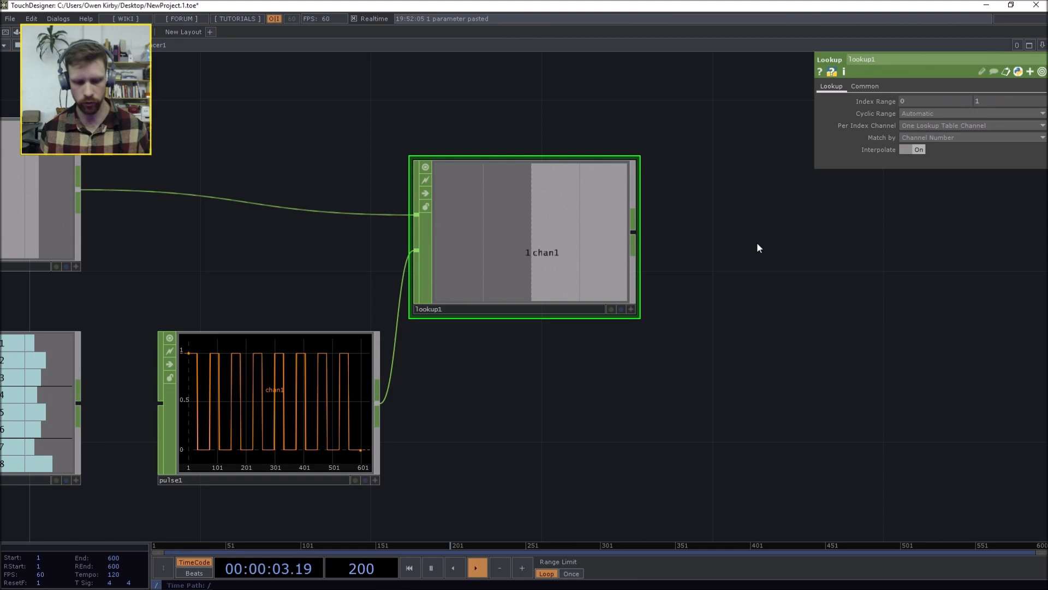
- Add count1 after lookup1 and set its Limit to Loop Min/Max
{"action": "type", "text": "coun"}
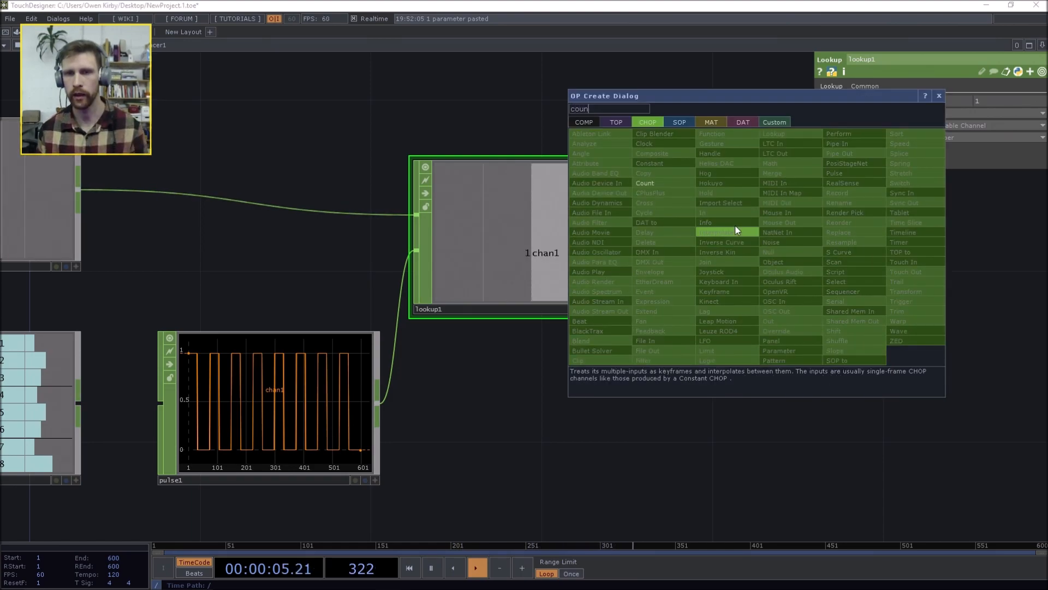
{"action": "left_click", "coordinate": [644, 183]}
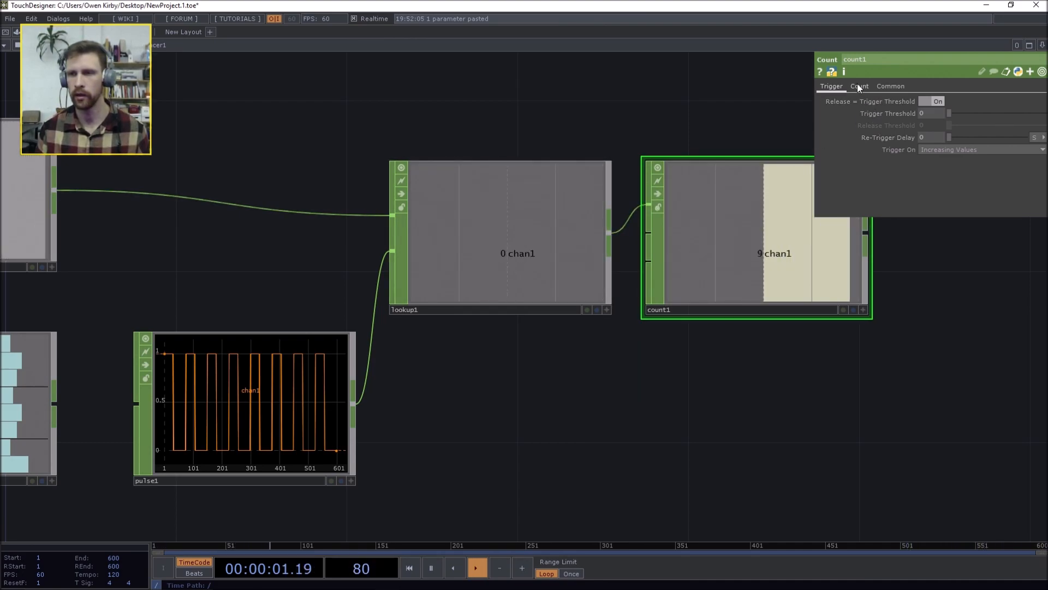
{"action": "left_click", "coordinate": [860, 86]}
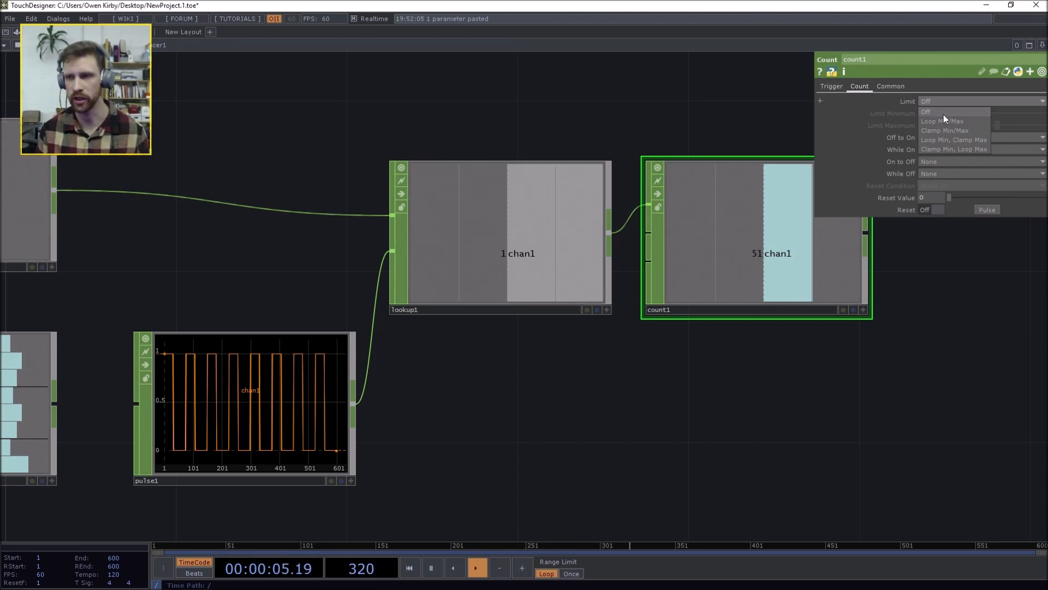
{"action": "left_click", "coordinate": [946, 121]}
{"action": "type", "text": "nu"}
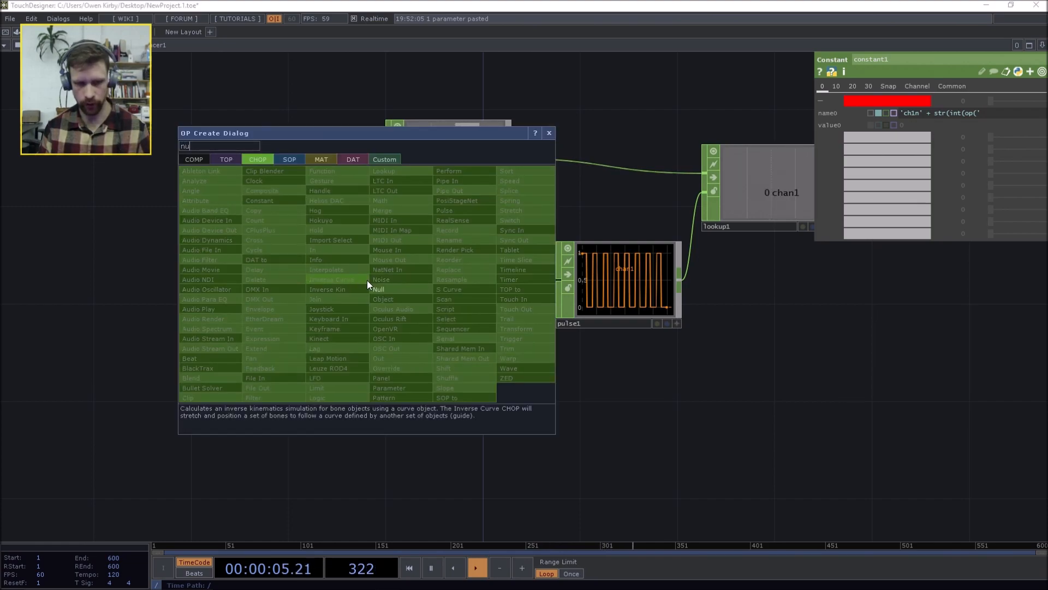
- Append op('null1')[int(op('count1')...)][0] to constant1's channel name expression
{"action": "double_click", "coordinate": [378, 289]}
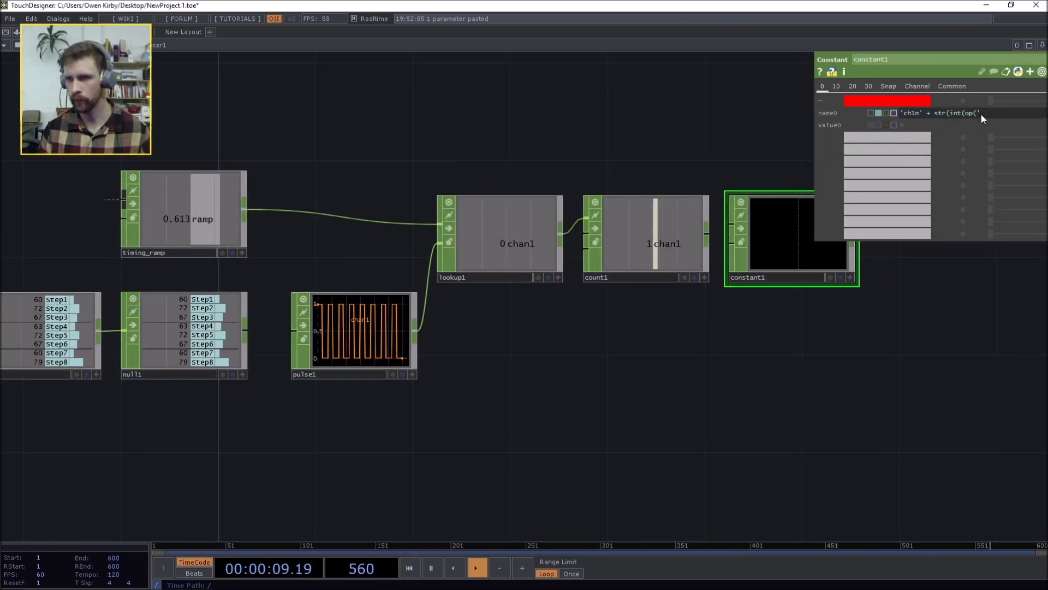
{"action": "type", "text": "null1')"}
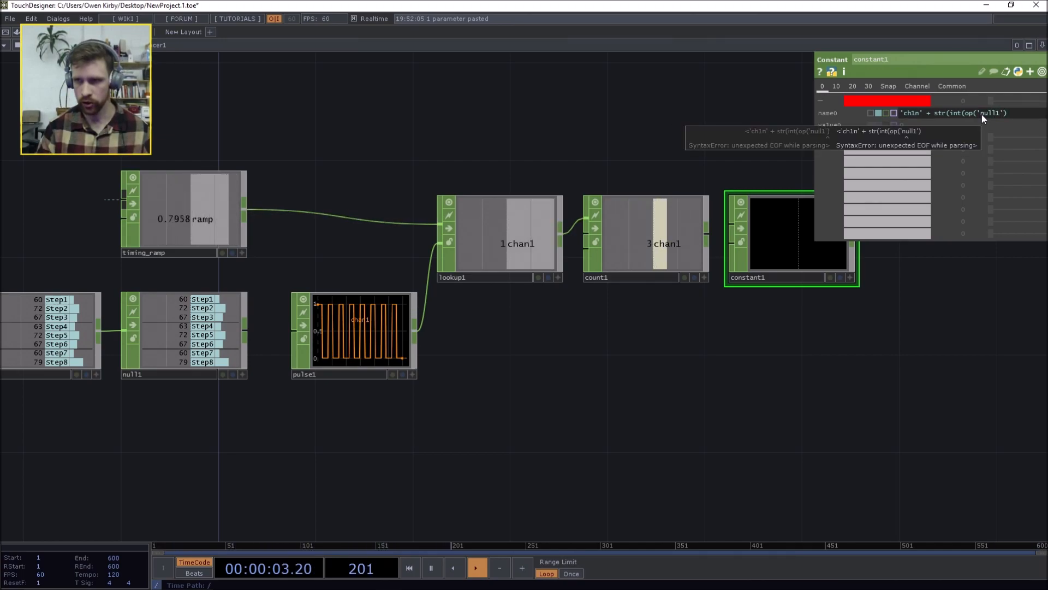
{"action": "type", "text": "[int(op('count1'"}
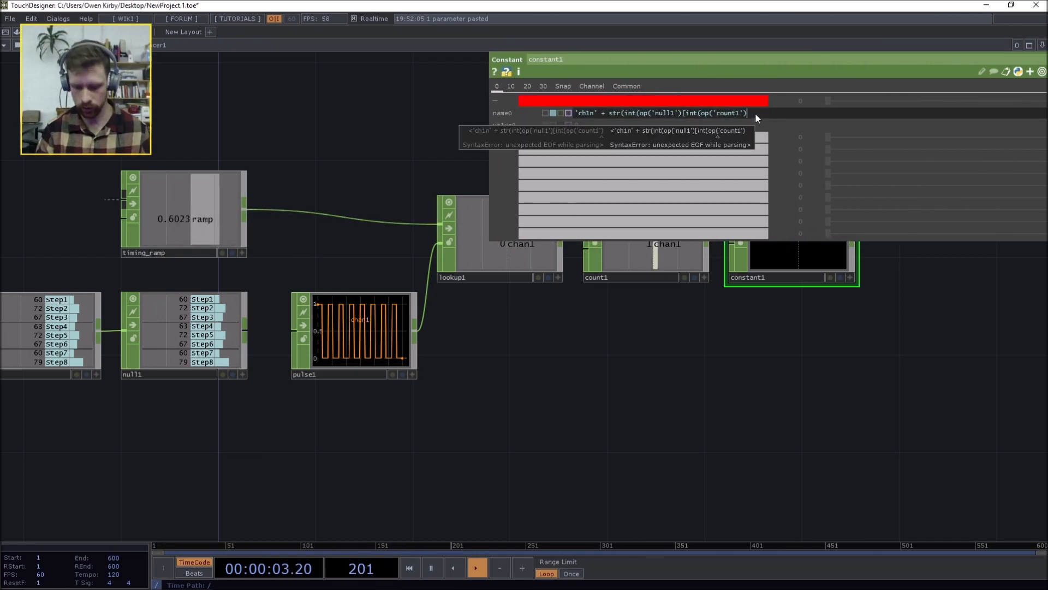
{"action": "type", "text": "[0]"}
{"action": "type", "text": "pat"}
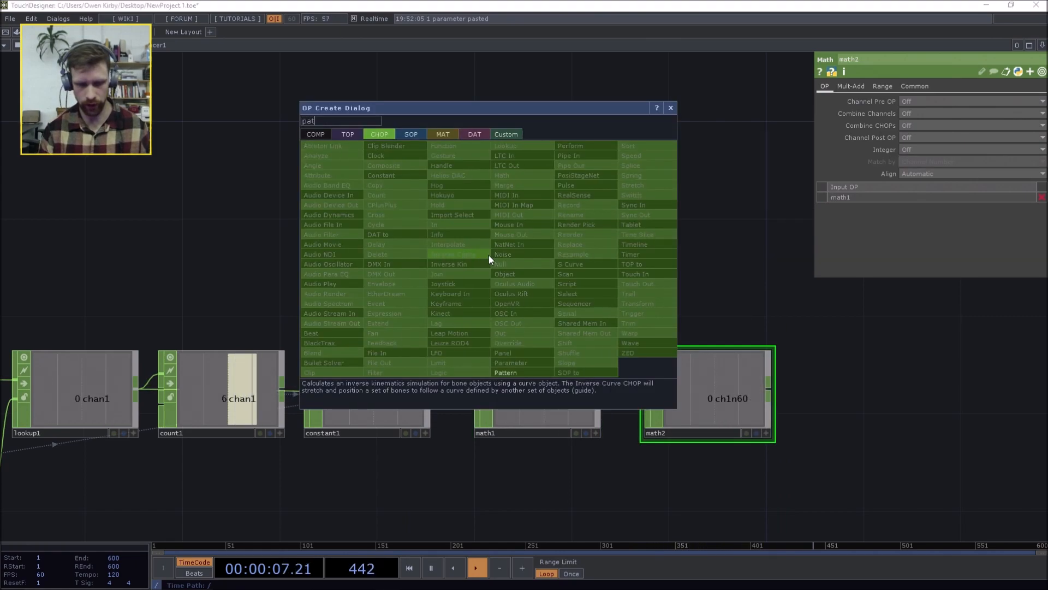
- Add pattern1 as a Constant, length 1, with channels named ch1n[0-127]
{"action": "left_click", "coordinate": [504, 372]}
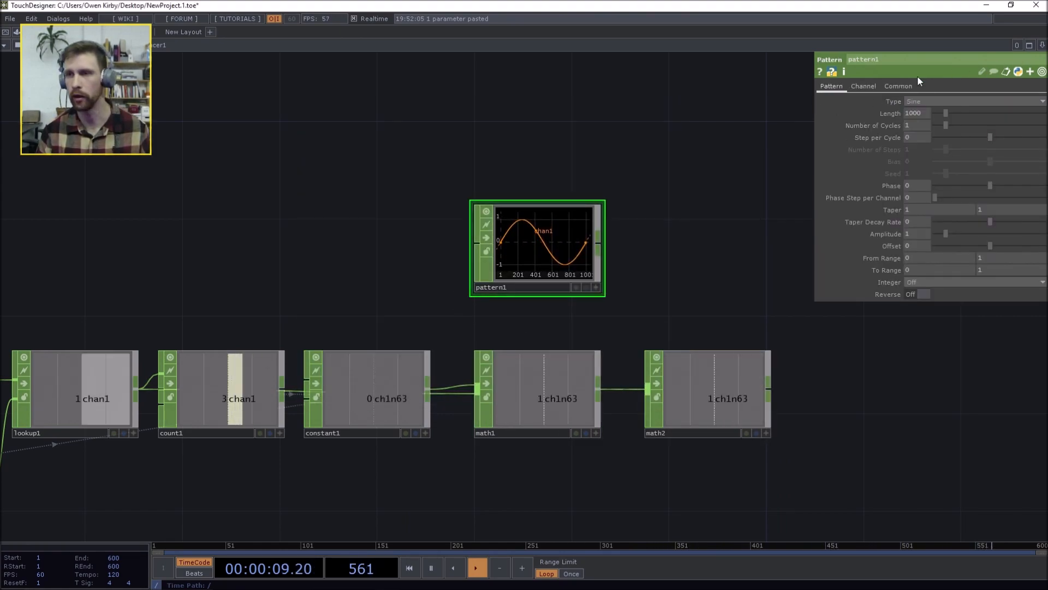
{"action": "left_click", "coordinate": [973, 101]}
{"action": "type", "text": "1"}
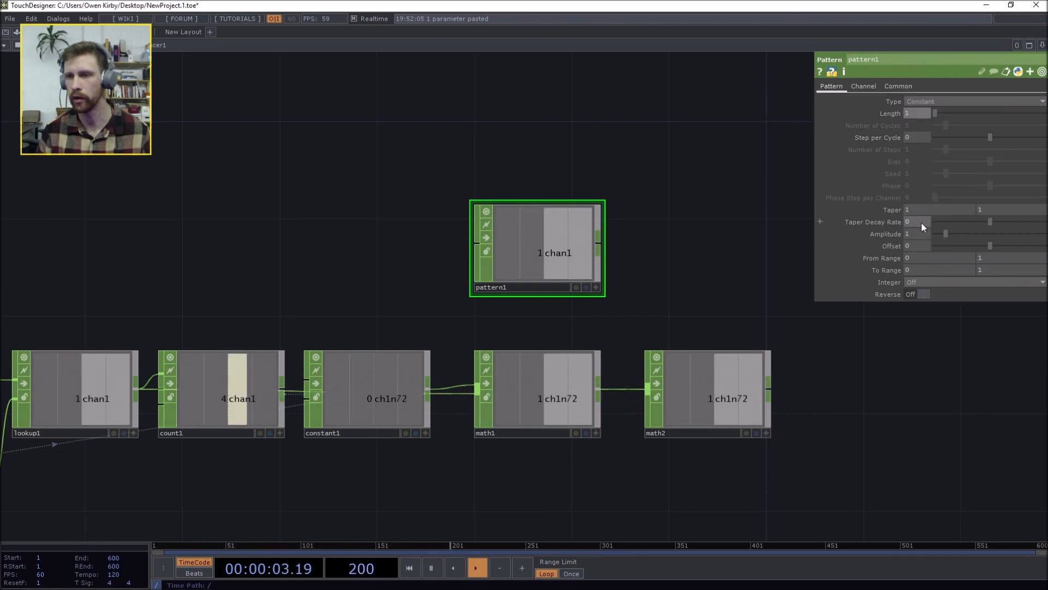
{"action": "left_click", "coordinate": [863, 86]}
{"action": "type", "text": "ch1n[0-127]"}
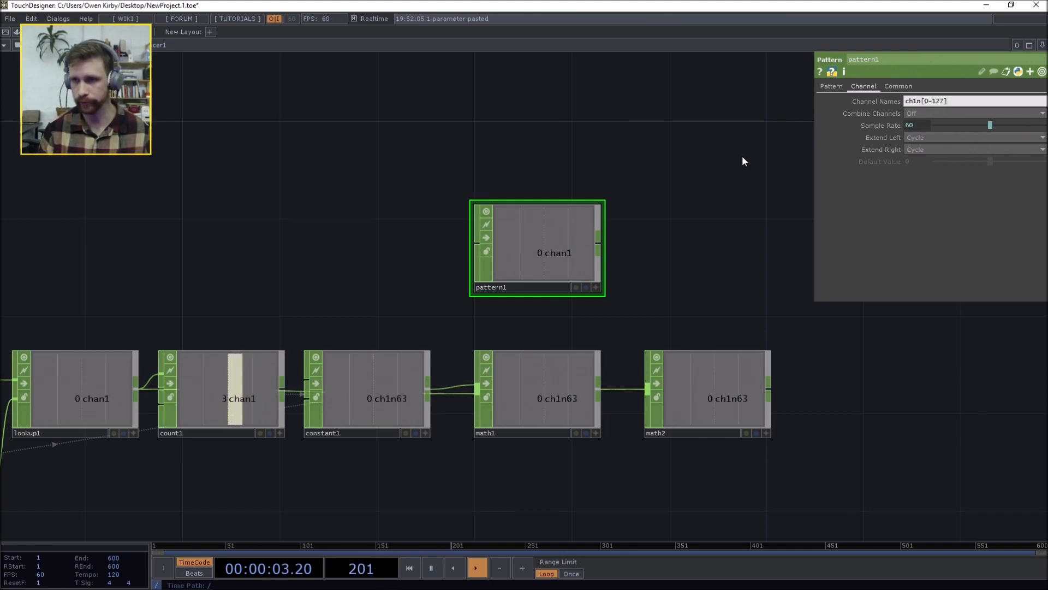
{"action": "left_click", "coordinate": [708, 393]}
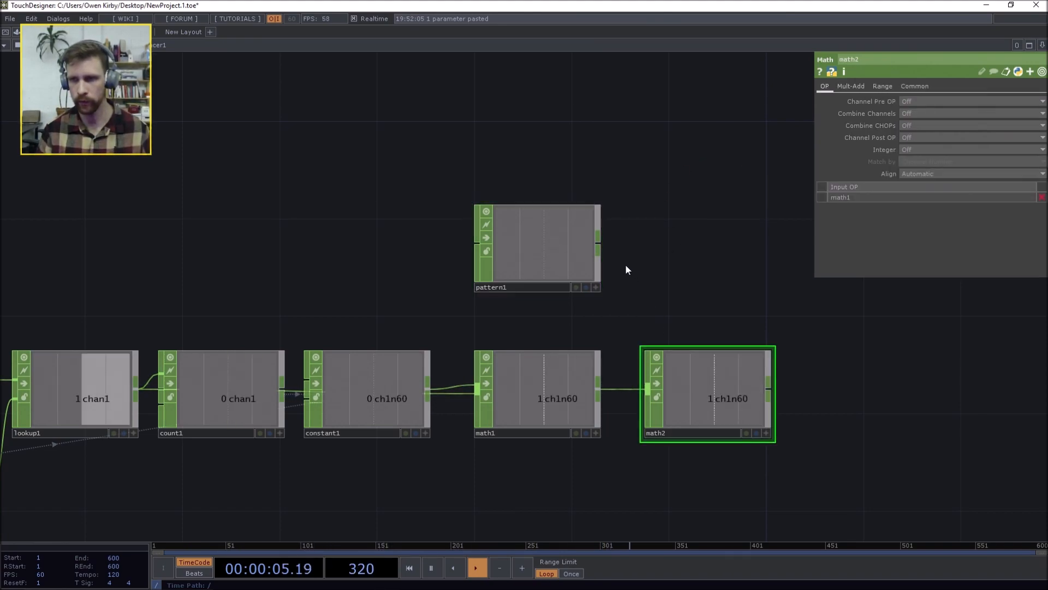
- Set math2's Combine CHOPs to Add
{"action": "left_click", "coordinate": [970, 125]}
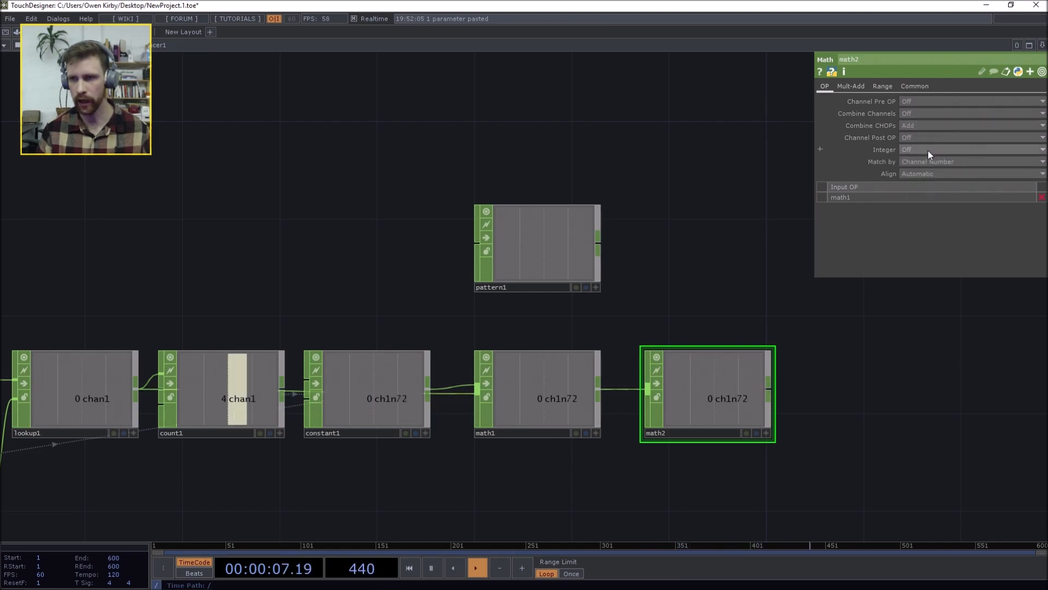
{"action": "mouse_move", "coordinate": [649, 232]}
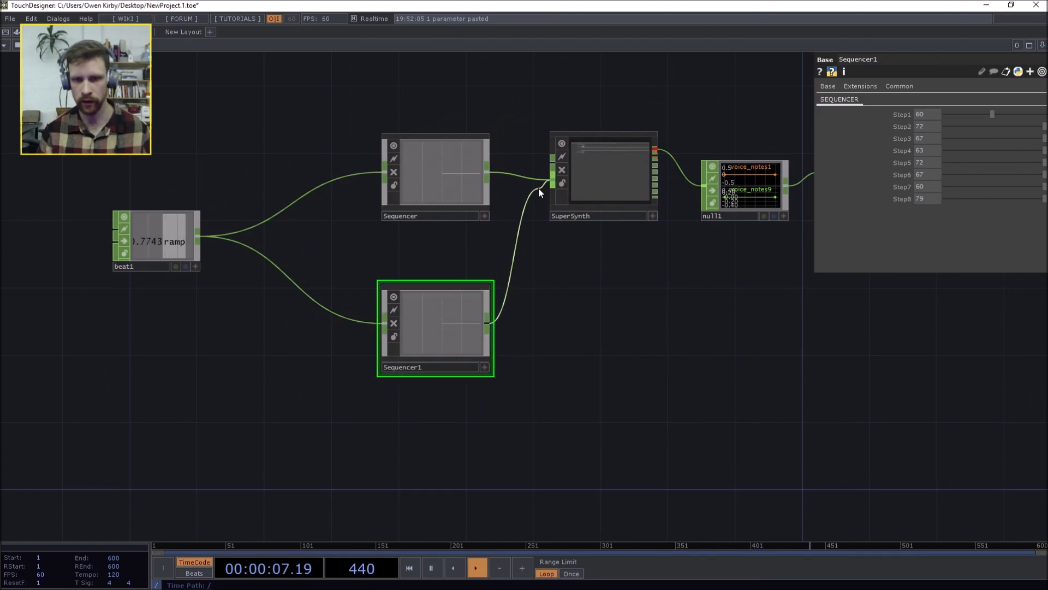
- Set Sequencer1's steps to 72, 72, 67, 72, 72, 63, 60, 67, then enter Sequencer1
{"action": "left_click", "coordinate": [601, 170]}
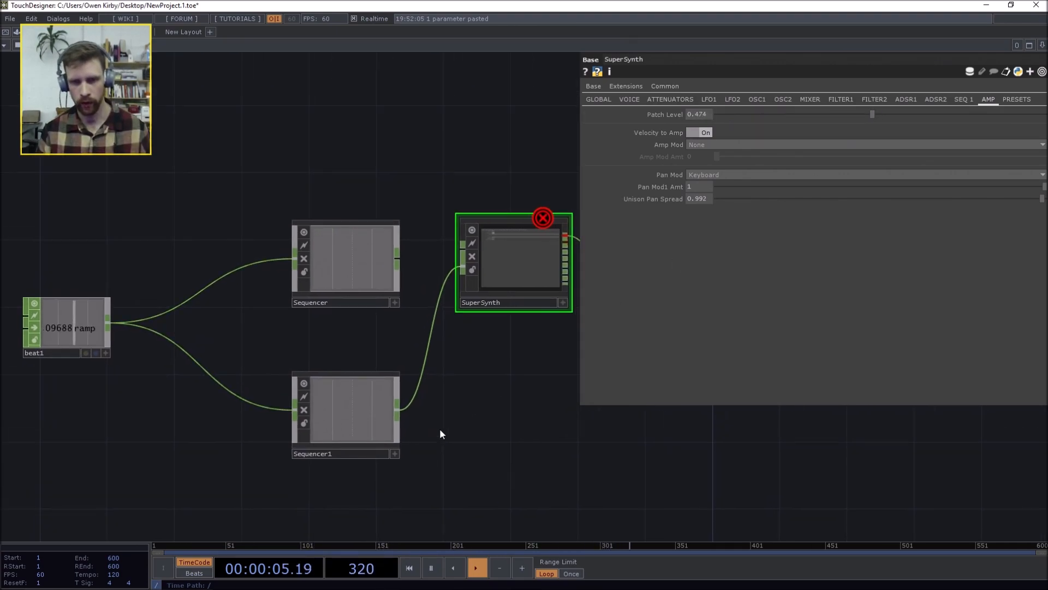
{"action": "left_click", "coordinate": [345, 408]}
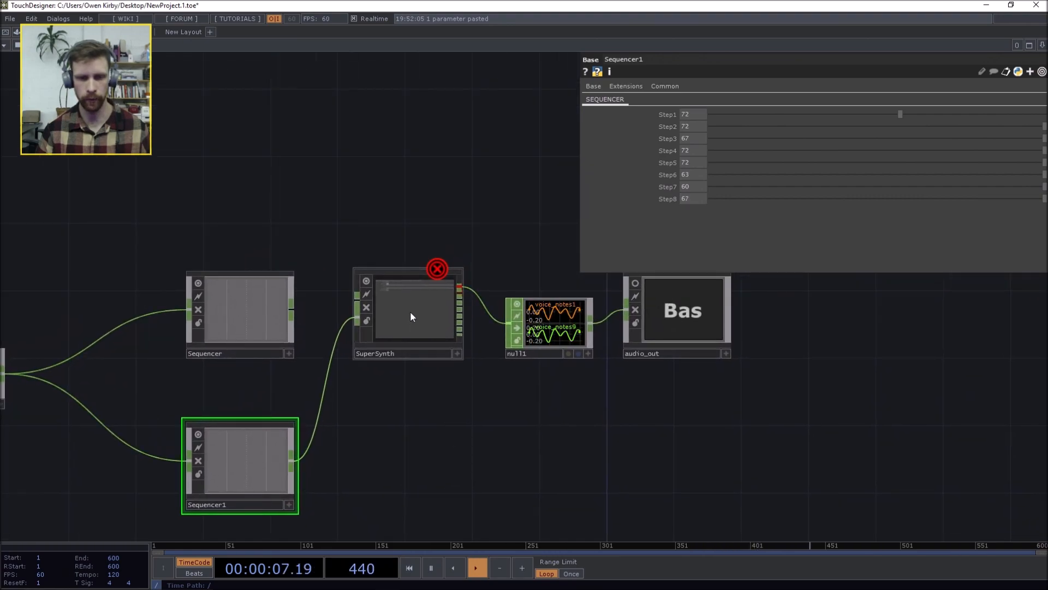
{"action": "left_click", "coordinate": [408, 307]}
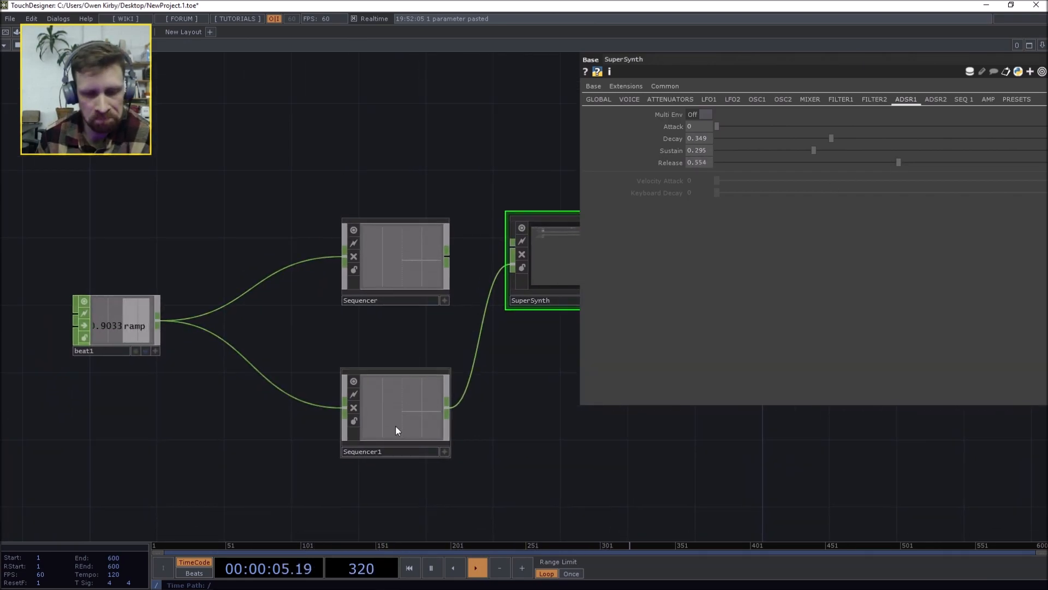
{"action": "double_click", "coordinate": [394, 408]}
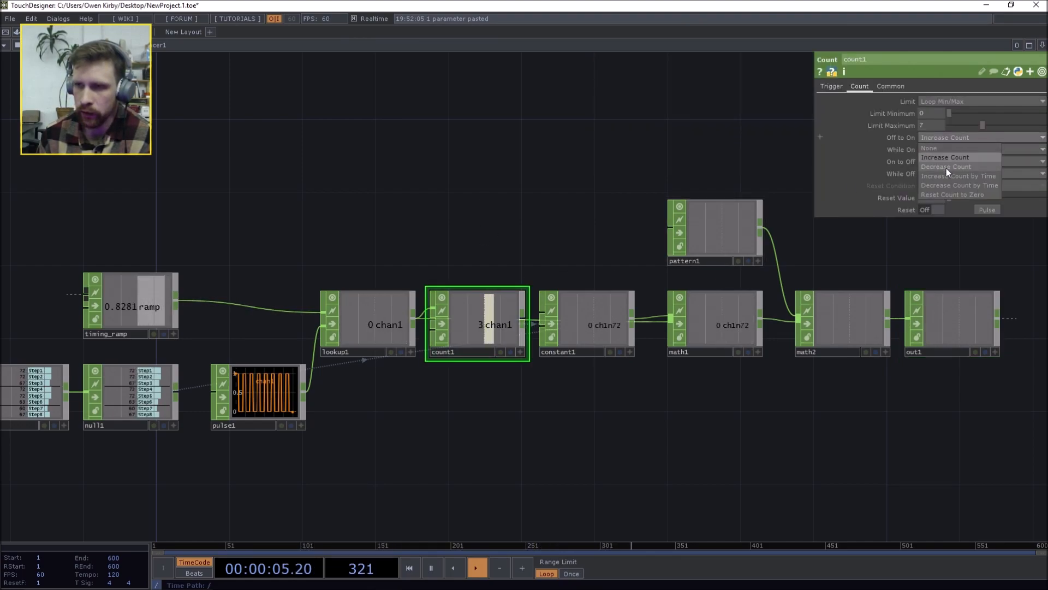
- Set count1's Off to On option to Decrease Count inside Sequencer1
{"action": "left_click", "coordinate": [947, 166]}
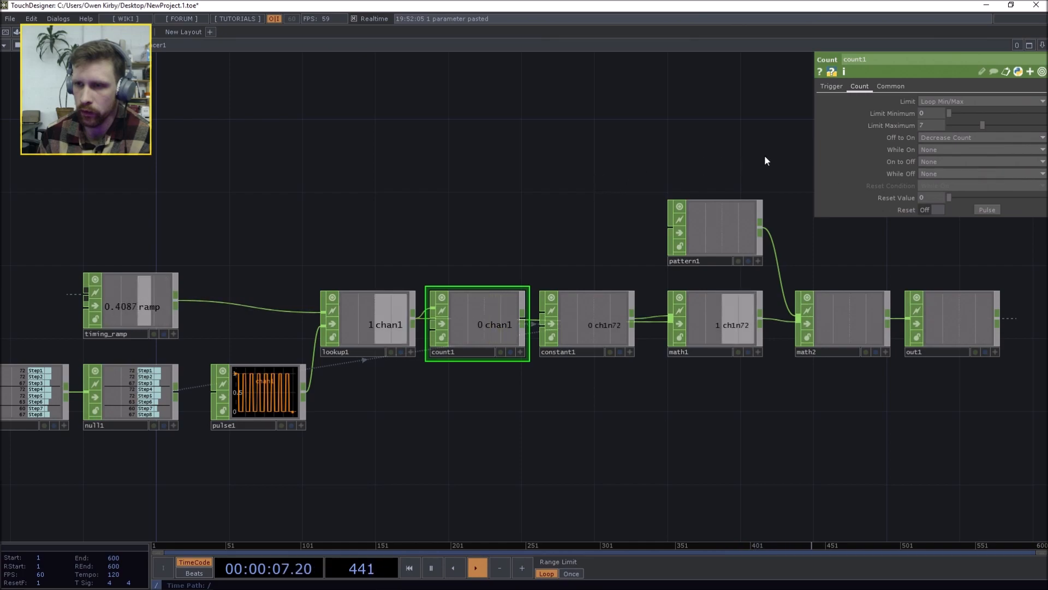
{"action": "left_click", "coordinate": [980, 137]}
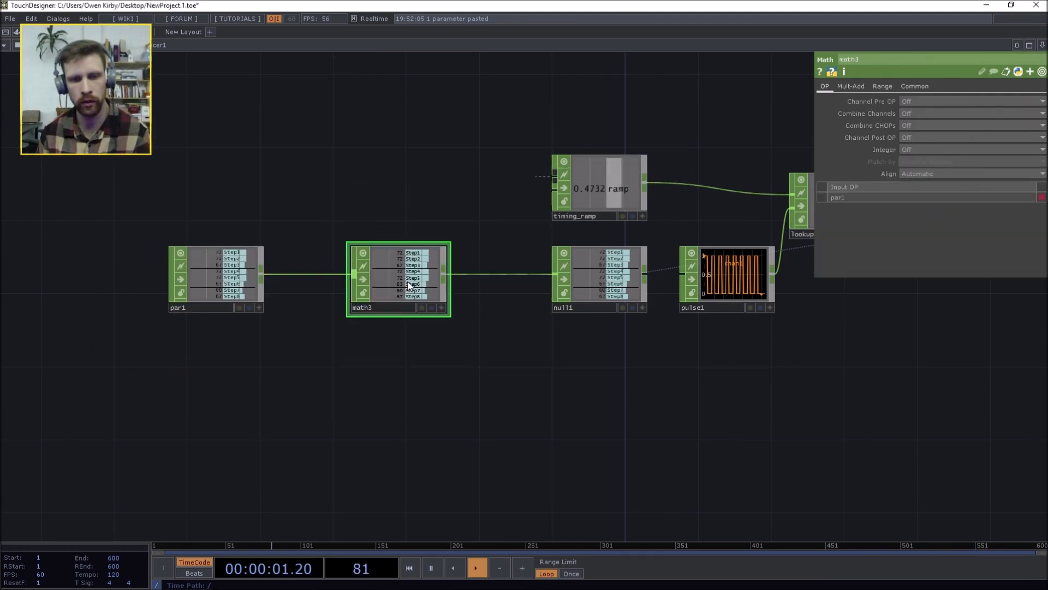
- On math3's Mult-Add page, drive the Post-Add offset with an expression to transpose notes up
{"action": "left_click", "coordinate": [851, 86]}
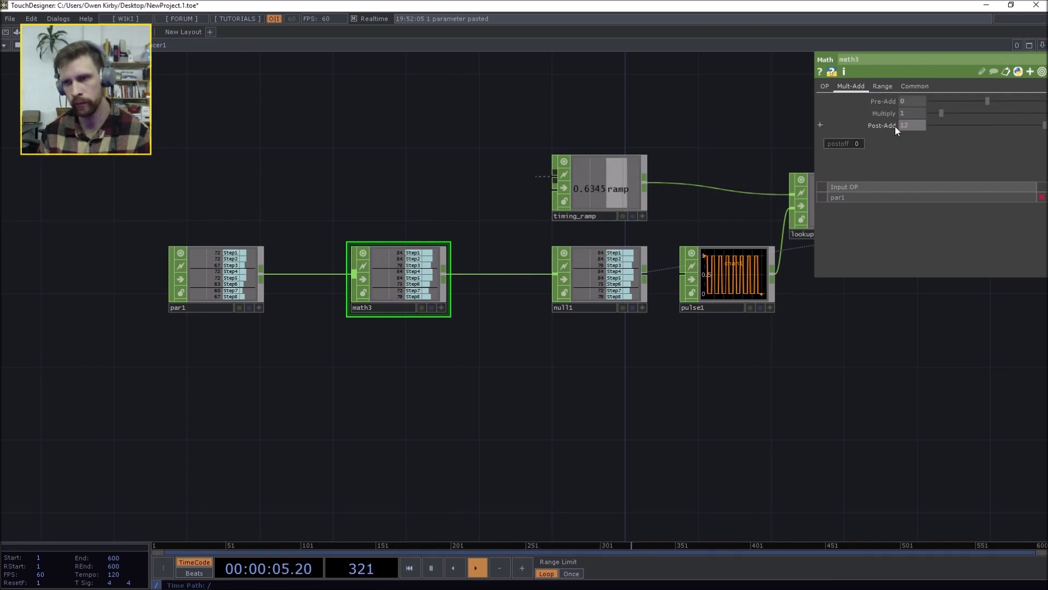
{"action": "left_click", "coordinate": [909, 125]}
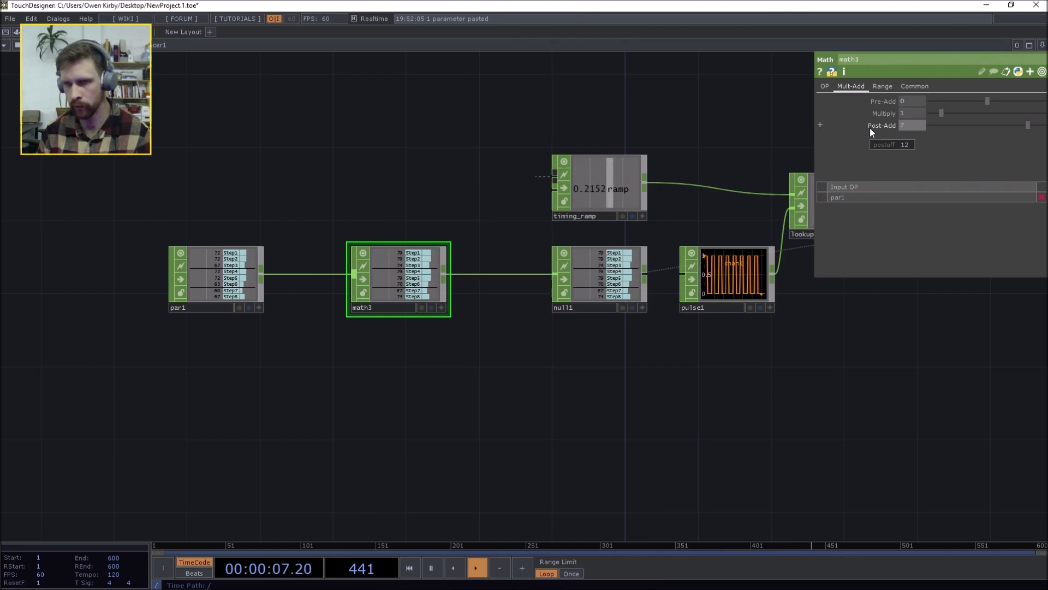